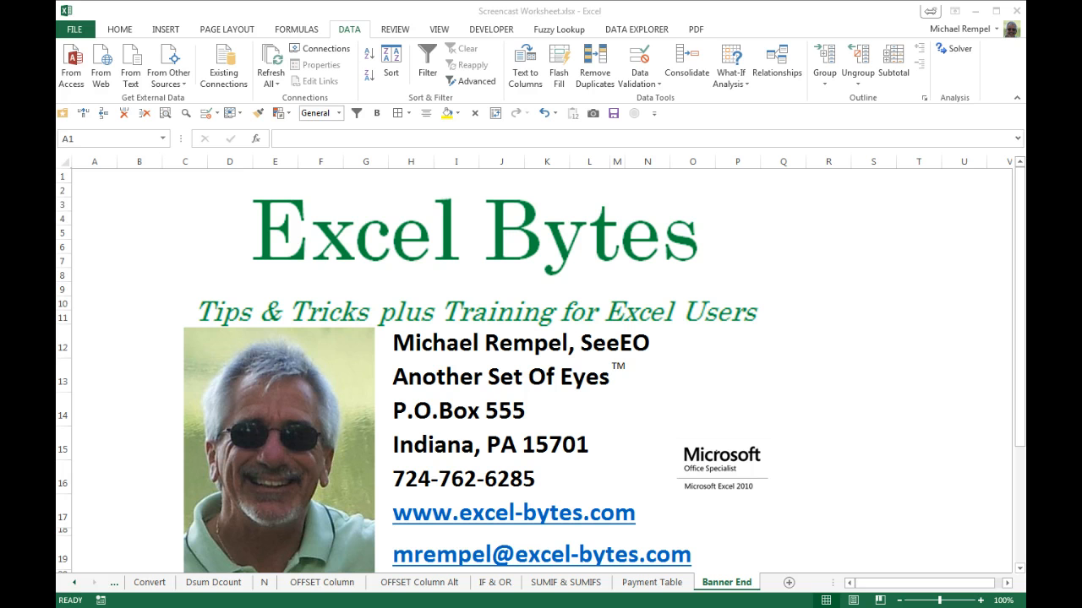
- Open the Payment Table sheet and select the empty Payment cell D5
click(656, 582)
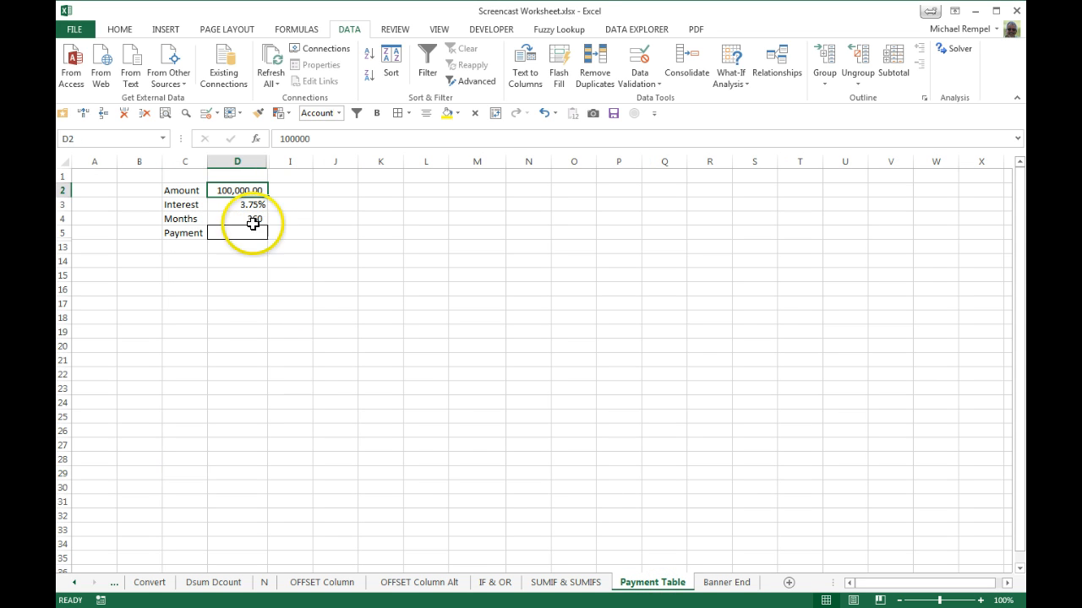
click(237, 204)
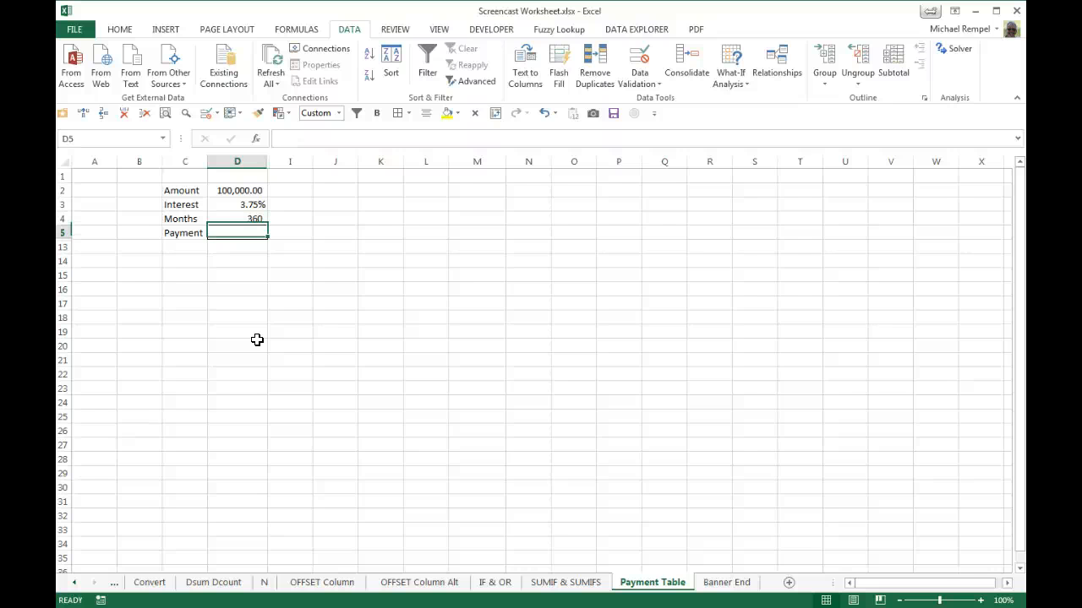
- Enter a PMT formula in D5 using interest D3/12, months D4 and amount D2
text(=p)
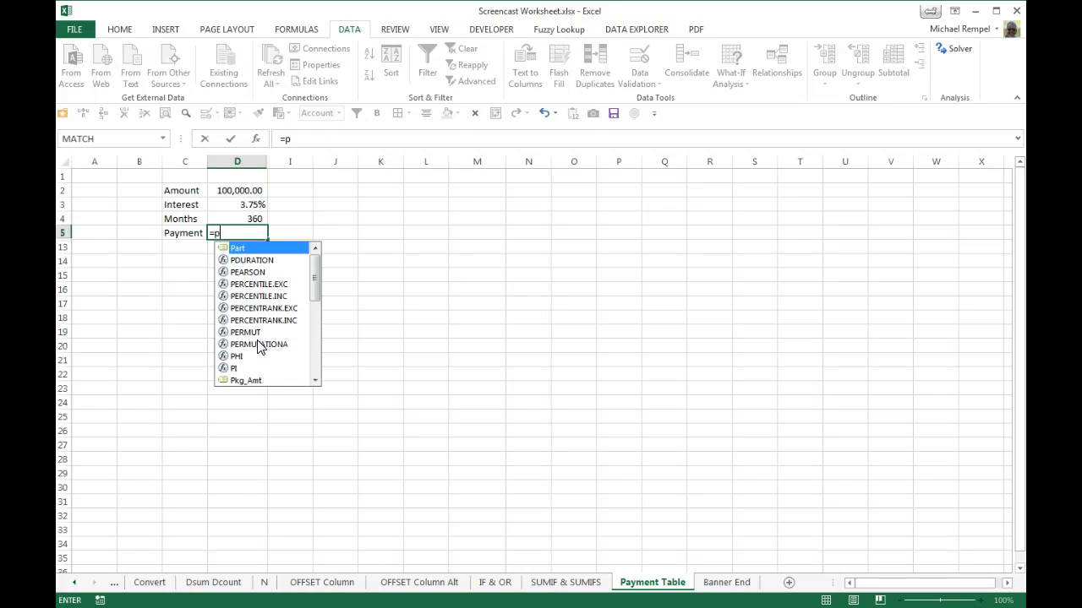
text(mt)
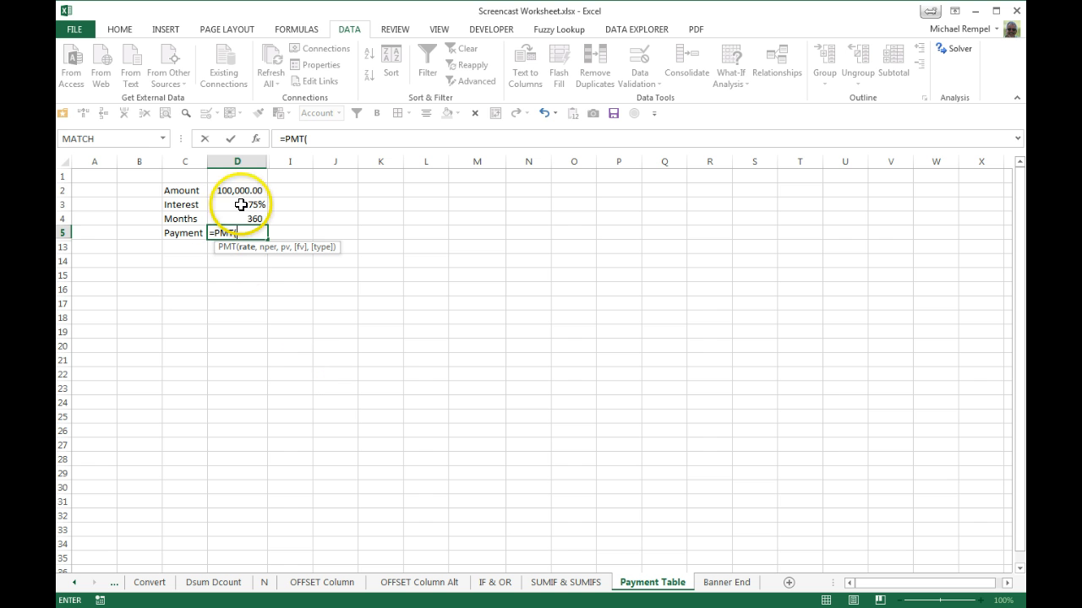
click(237, 204)
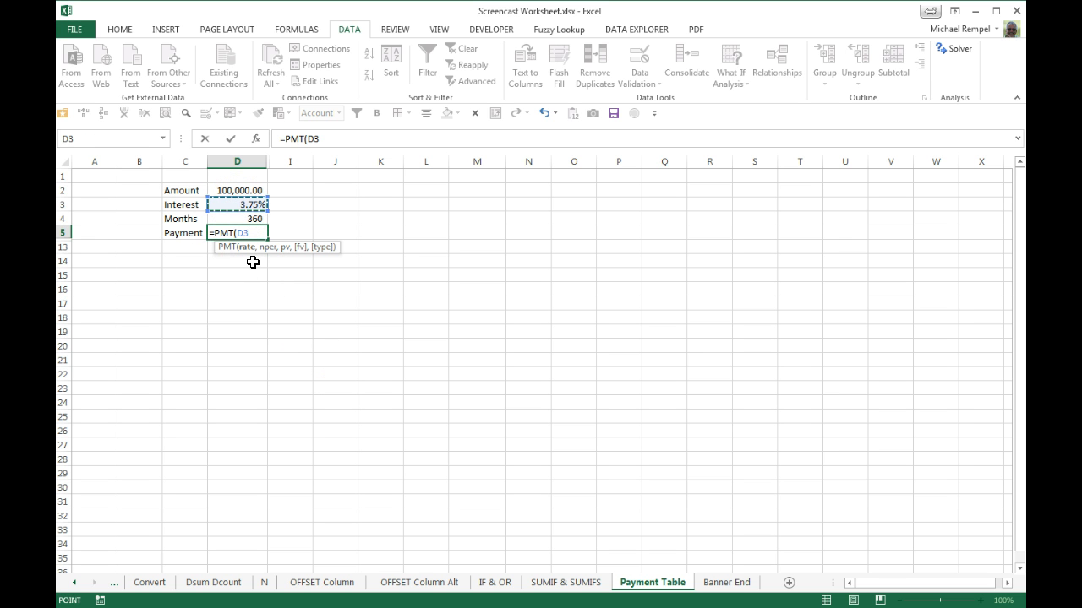
text(/12)
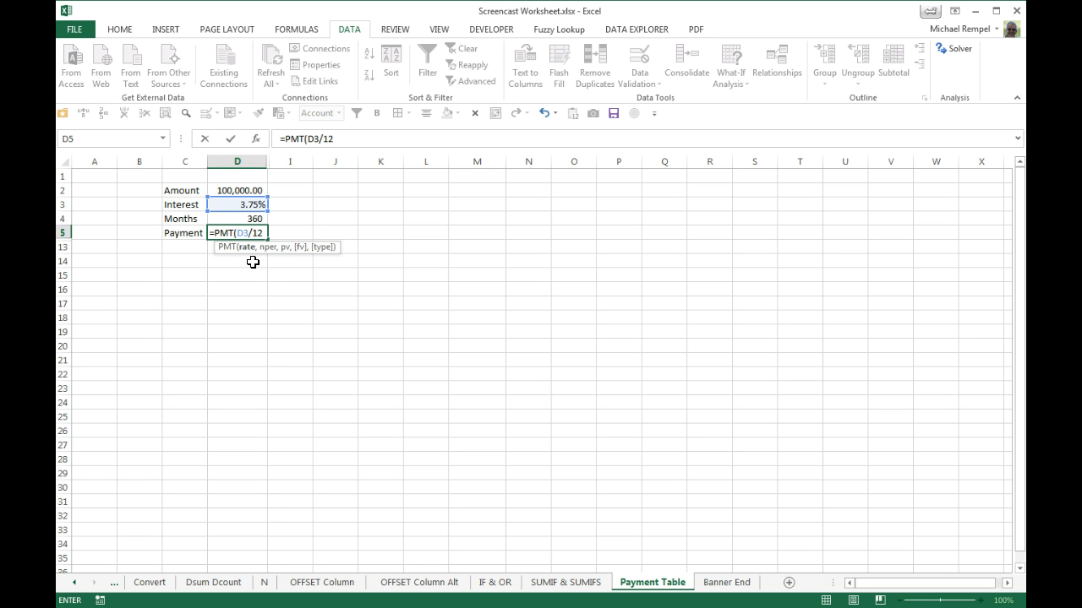
text(,)
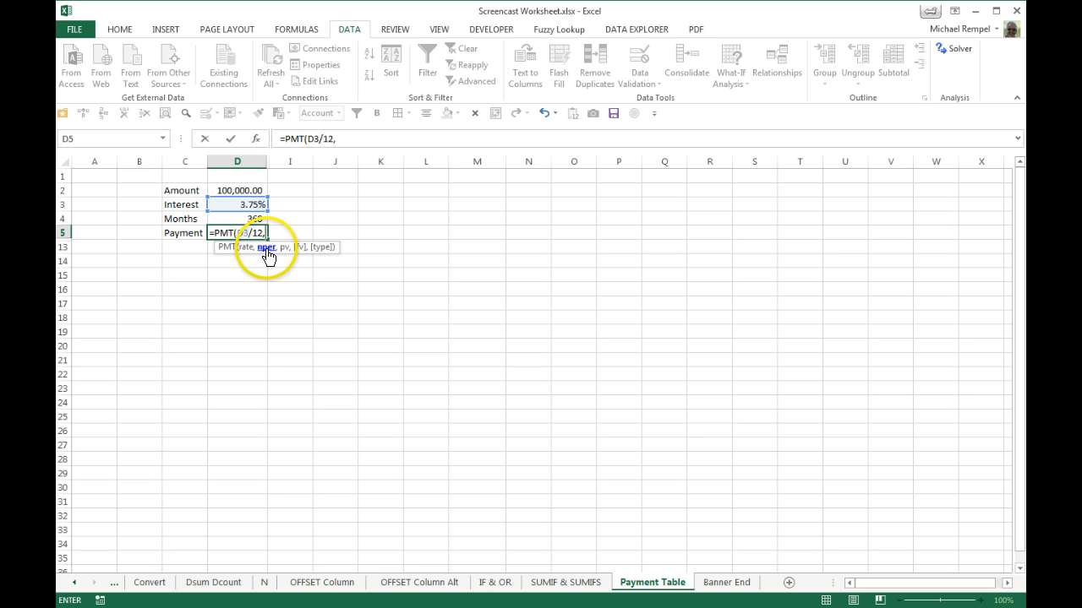
click(237, 218)
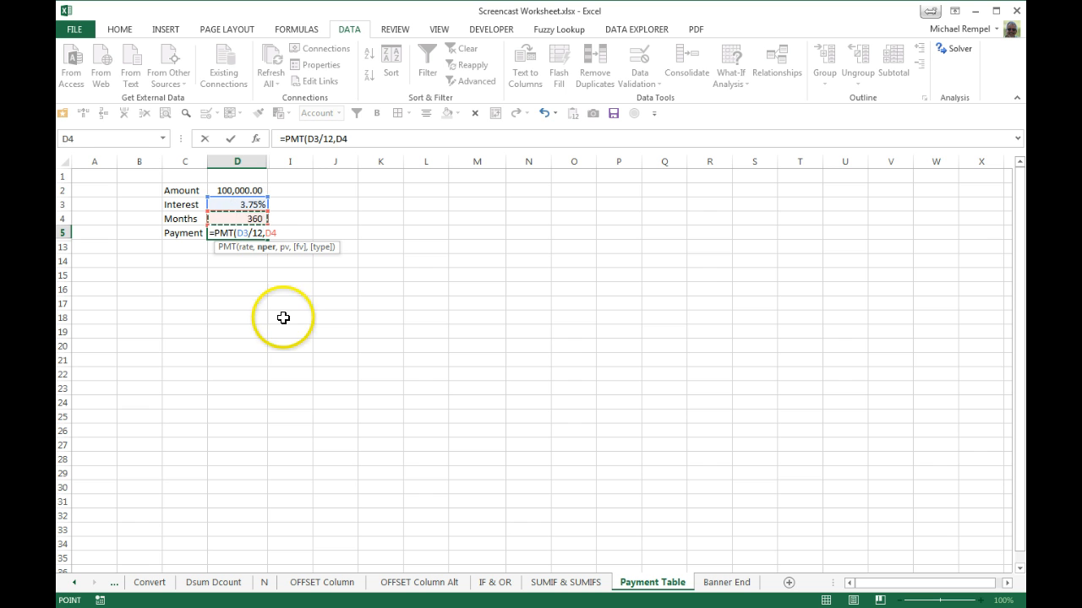
text(,)
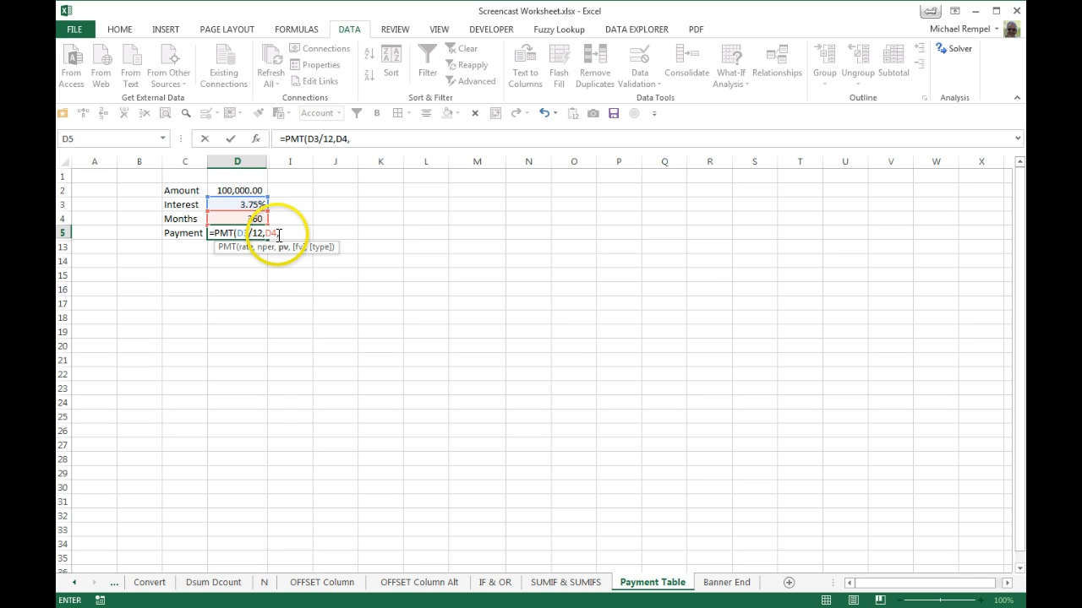
click(236, 190)
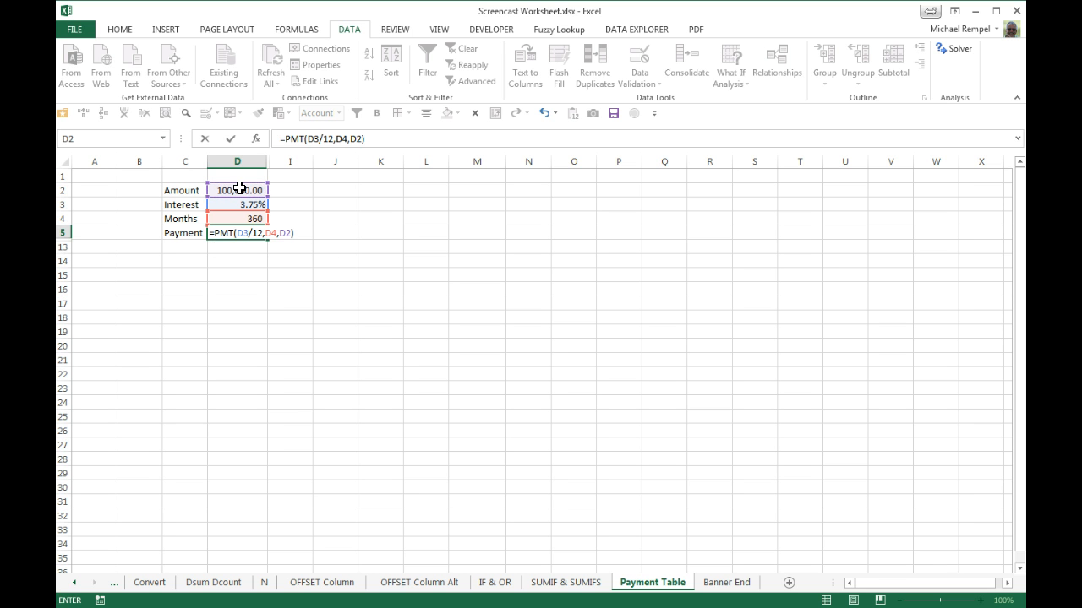
key(Enter)
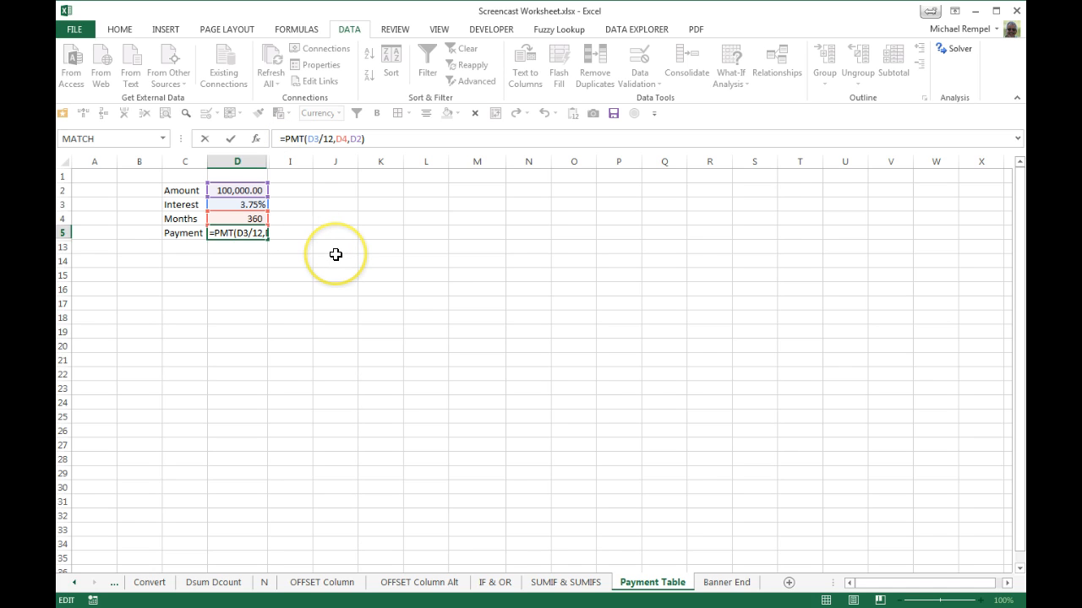
- Commit the PMT formula so D5 displays the $463.12 monthly payment
key(Enter)
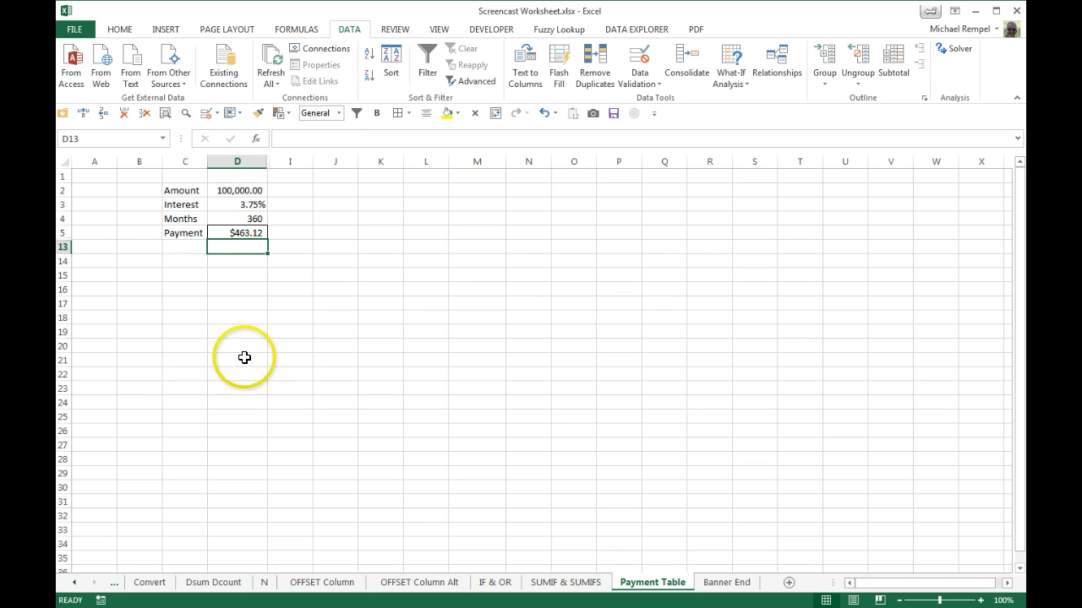
mouse_move(252, 342)
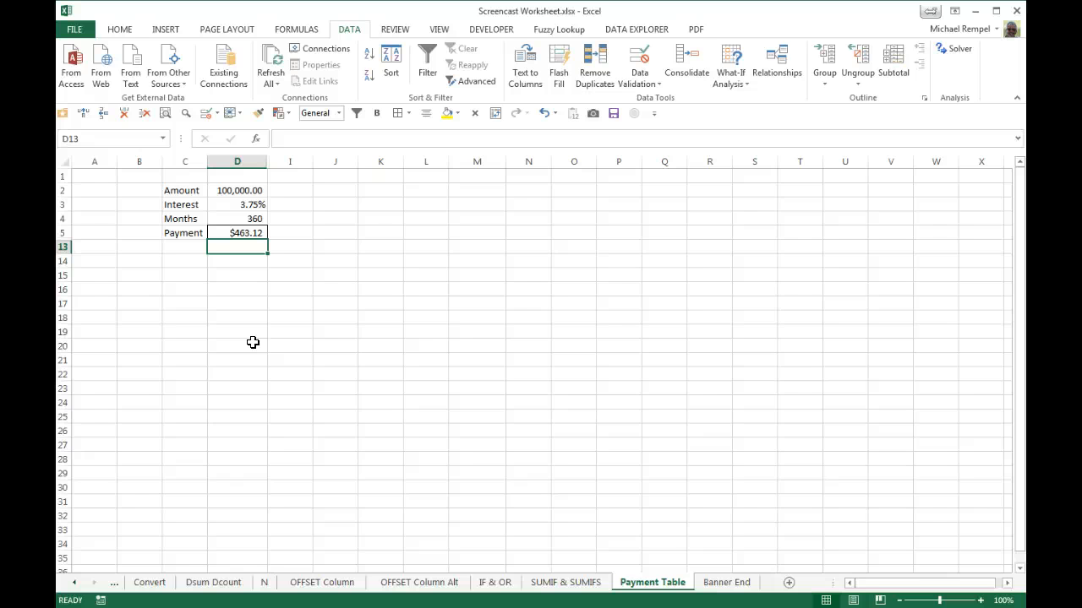
mouse_move(248, 182)
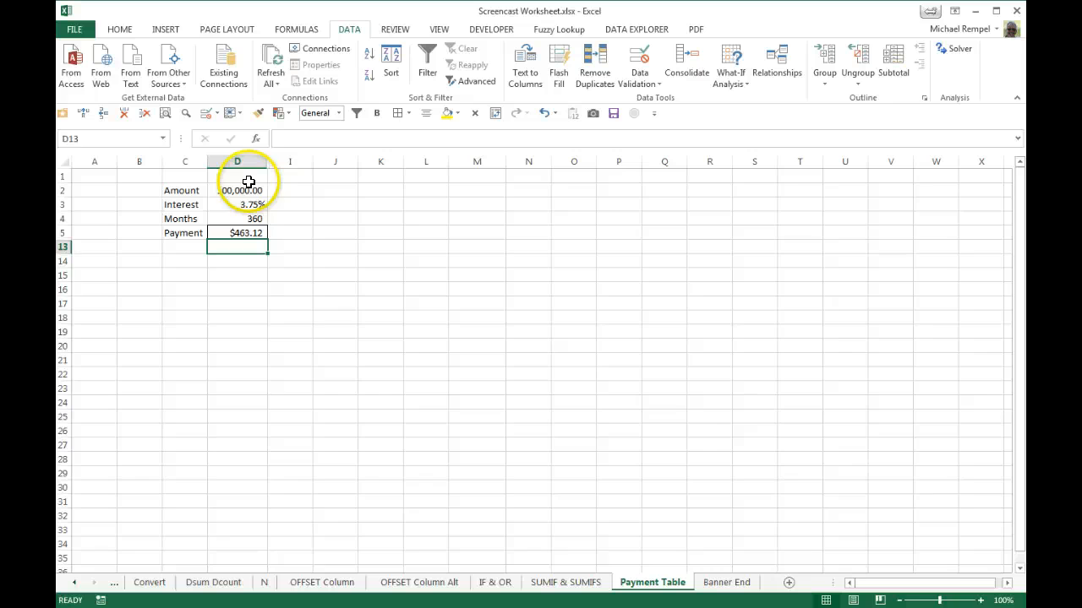
- Unhide rows 6–12 to reveal the Number of Payments by Interest Rates grid
right_click(237, 160)
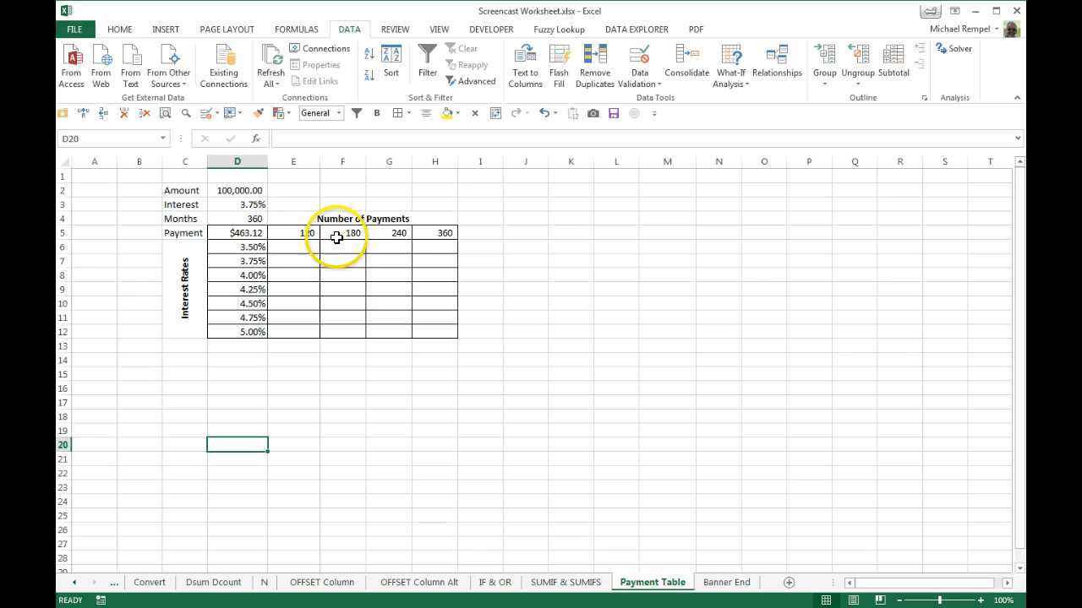
mouse_move(397, 235)
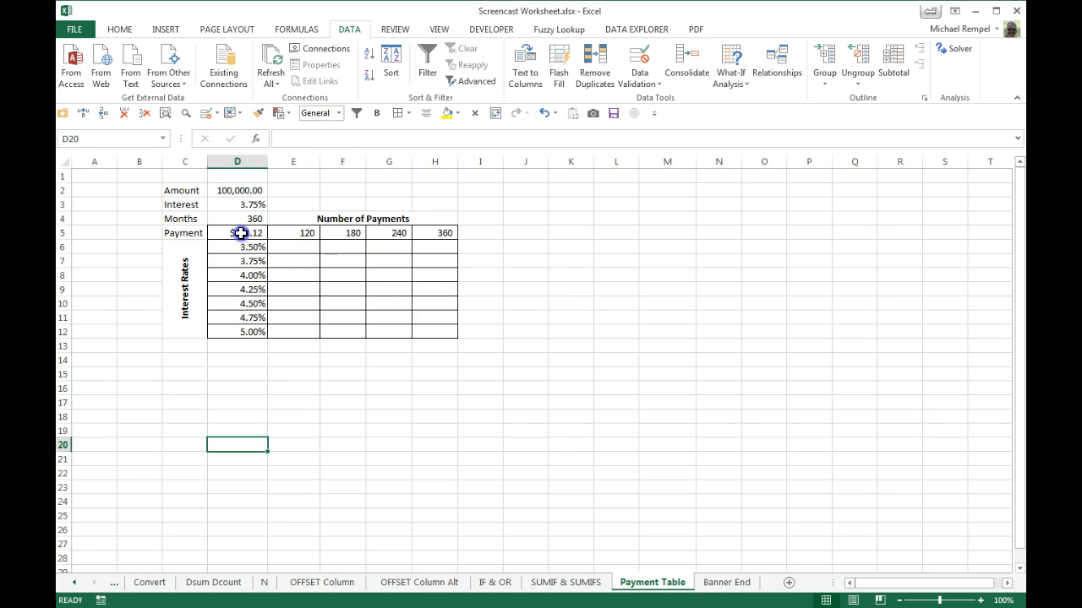
- Select D5:H12, covering the payment formula, term headers and rate headers
drag(237, 233, 448, 332)
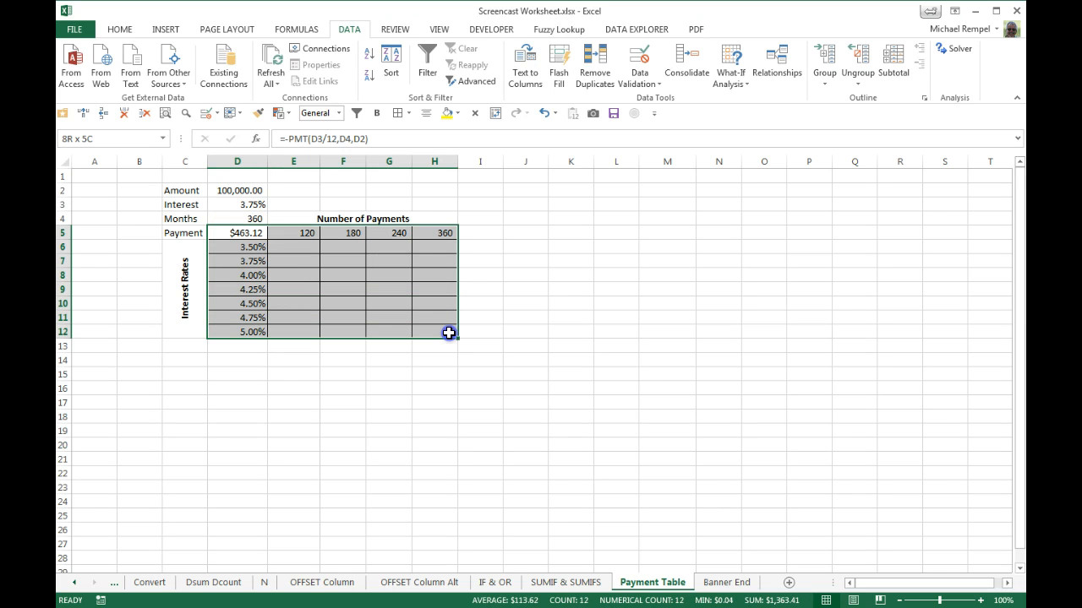
click(244, 247)
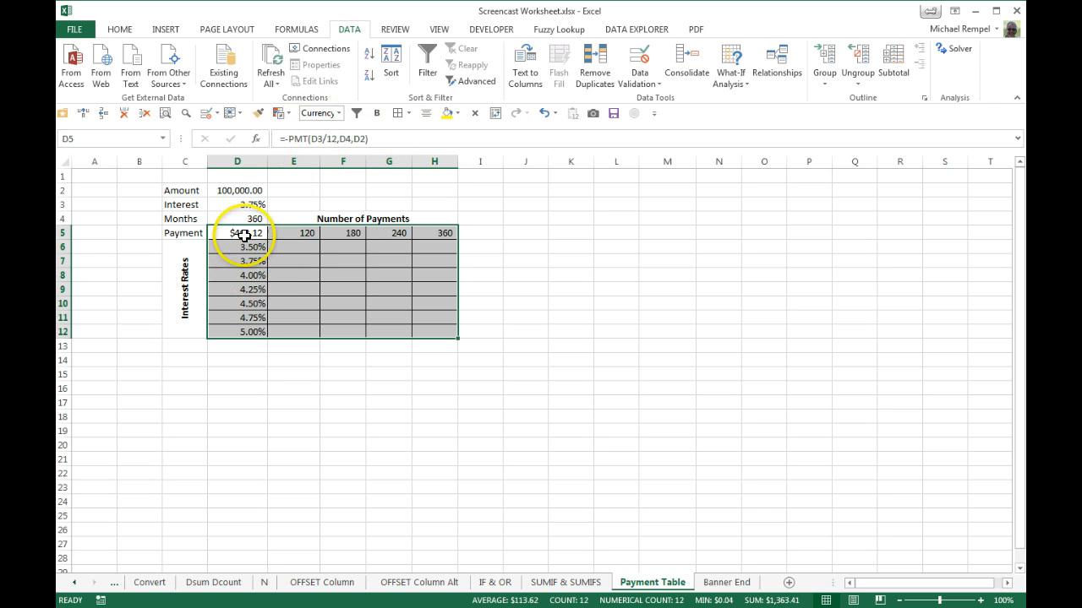
mouse_move(226, 256)
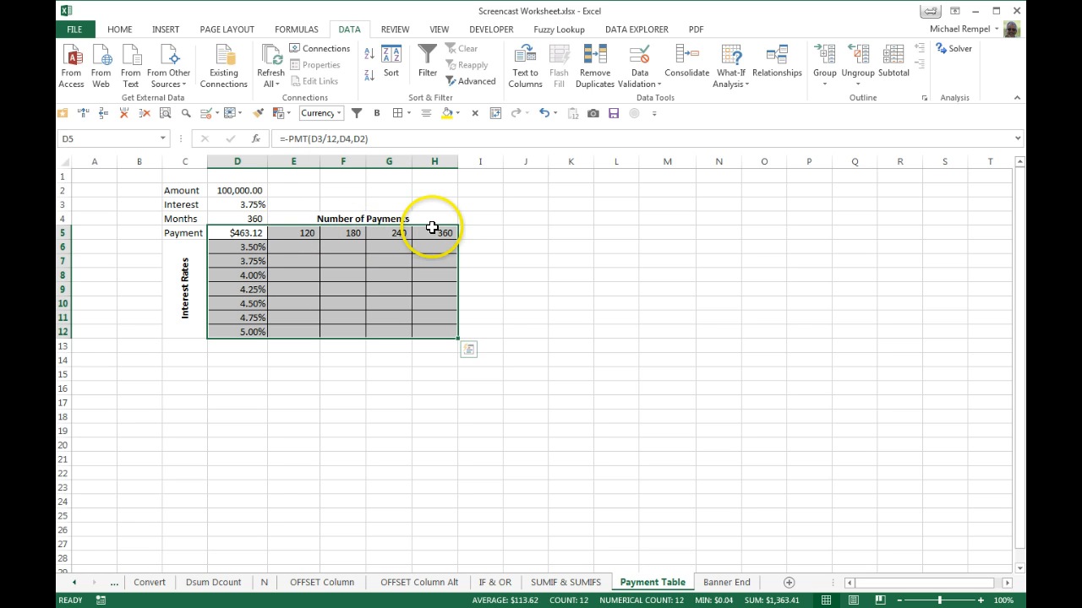
mouse_move(319, 244)
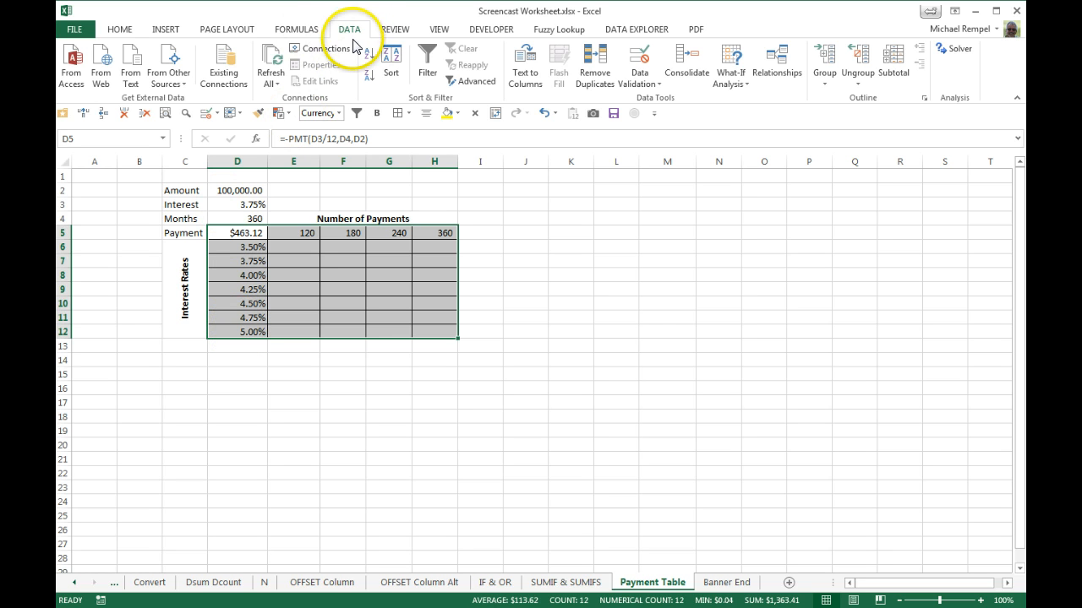
mouse_move(657, 107)
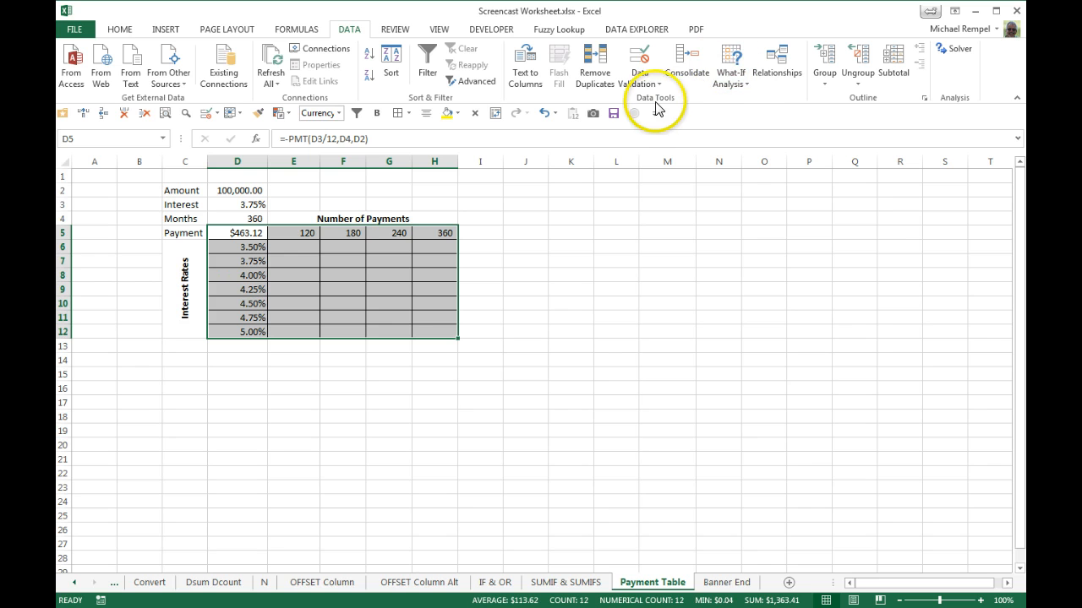
- Create a Data Table with Months D4 as row input and Interest D3 as column input
click(733, 63)
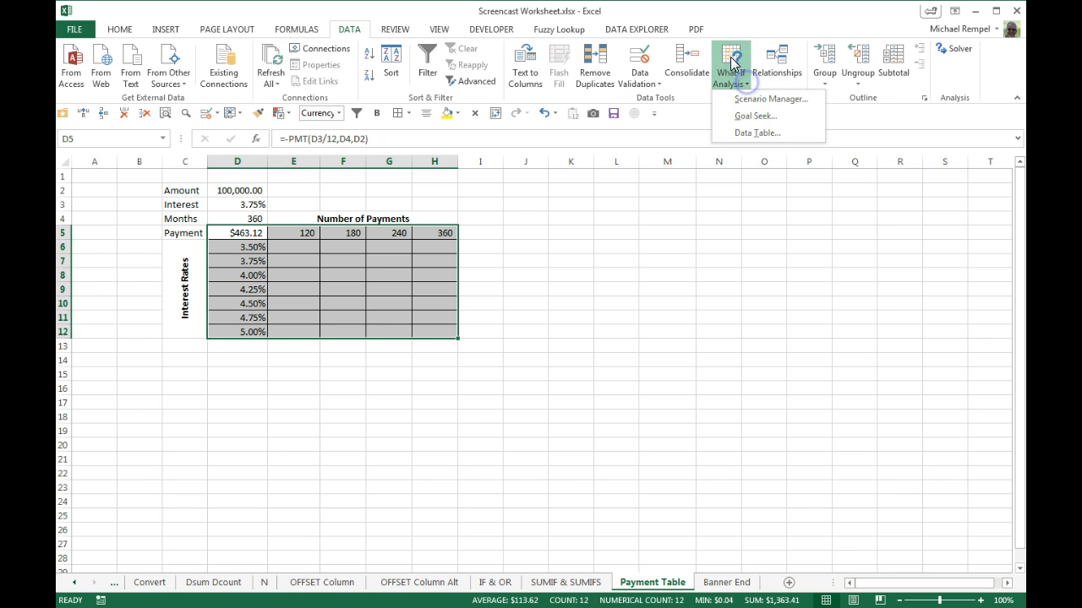
click(754, 133)
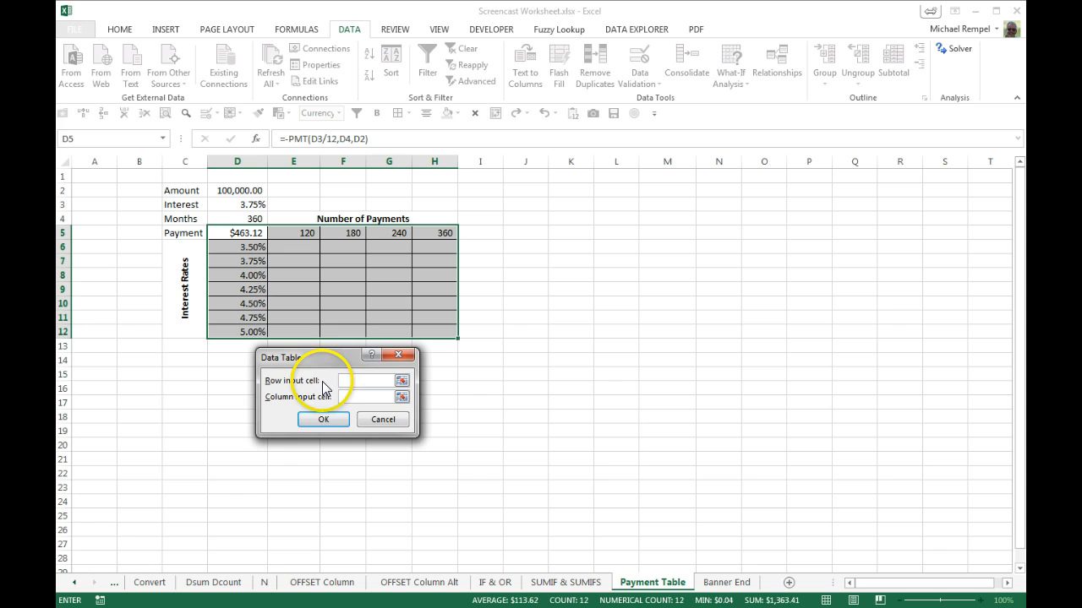
mouse_move(326, 446)
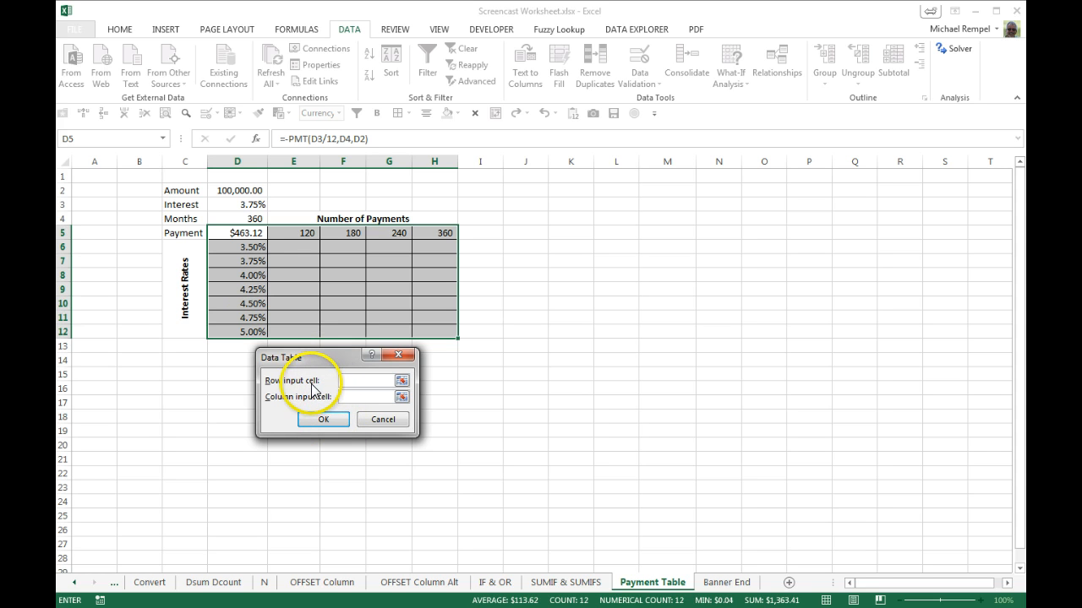
click(346, 398)
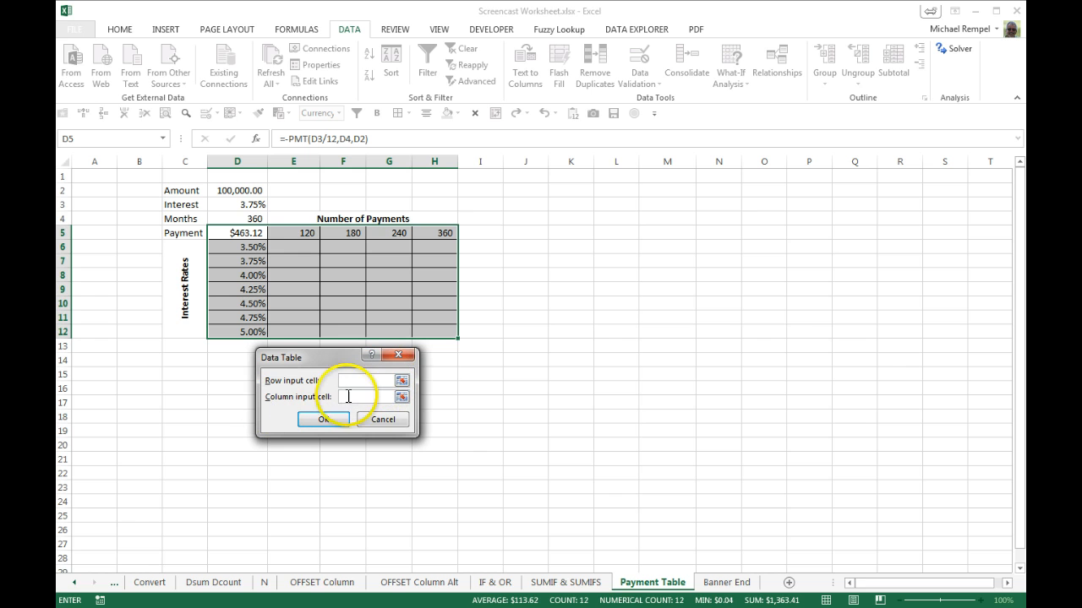
mouse_move(312, 400)
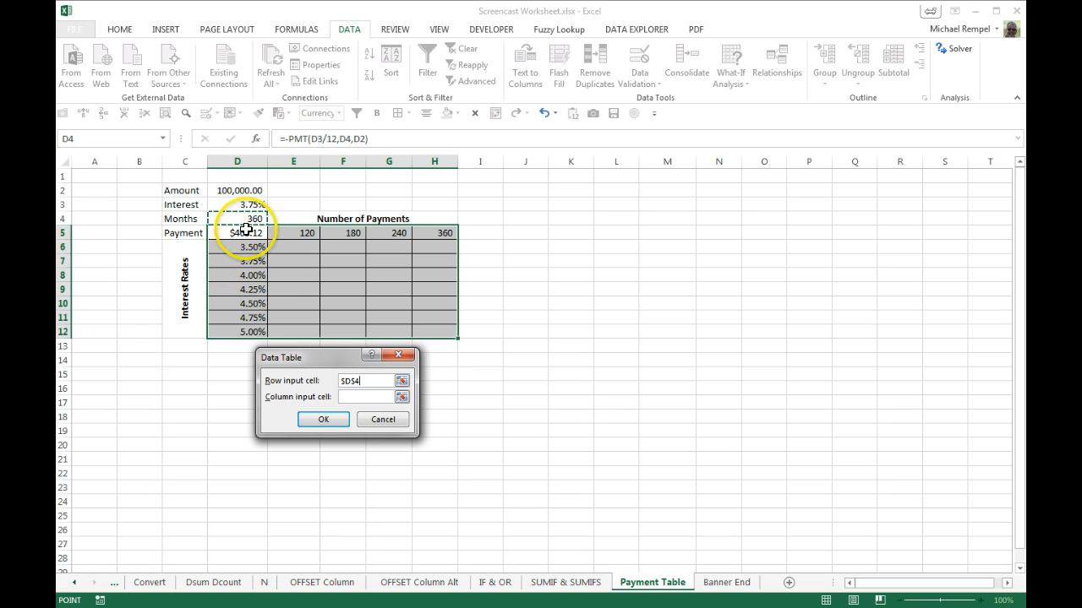
click(359, 397)
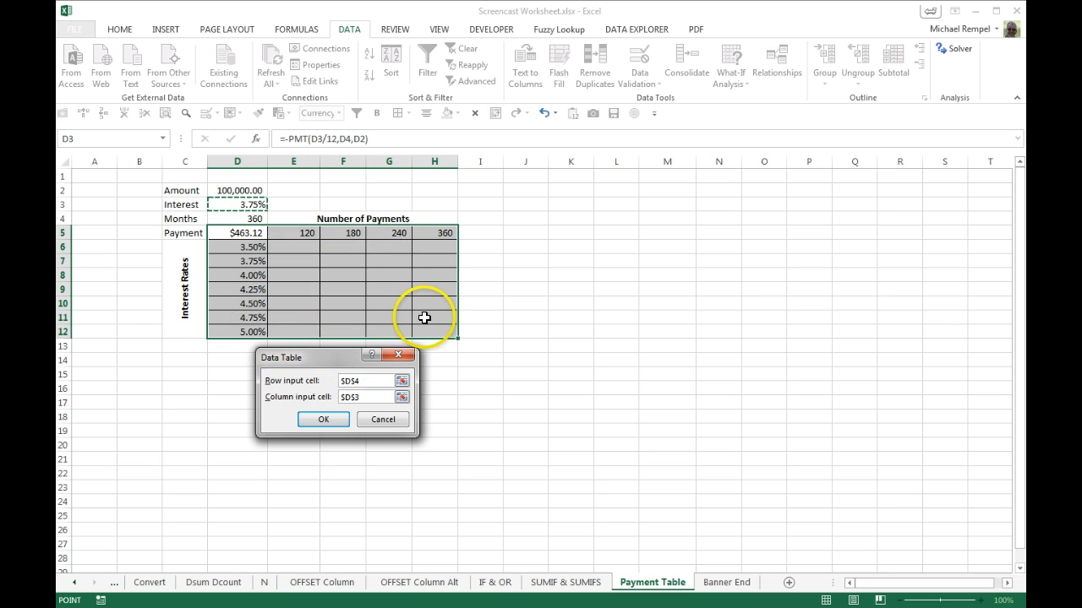
click(321, 420)
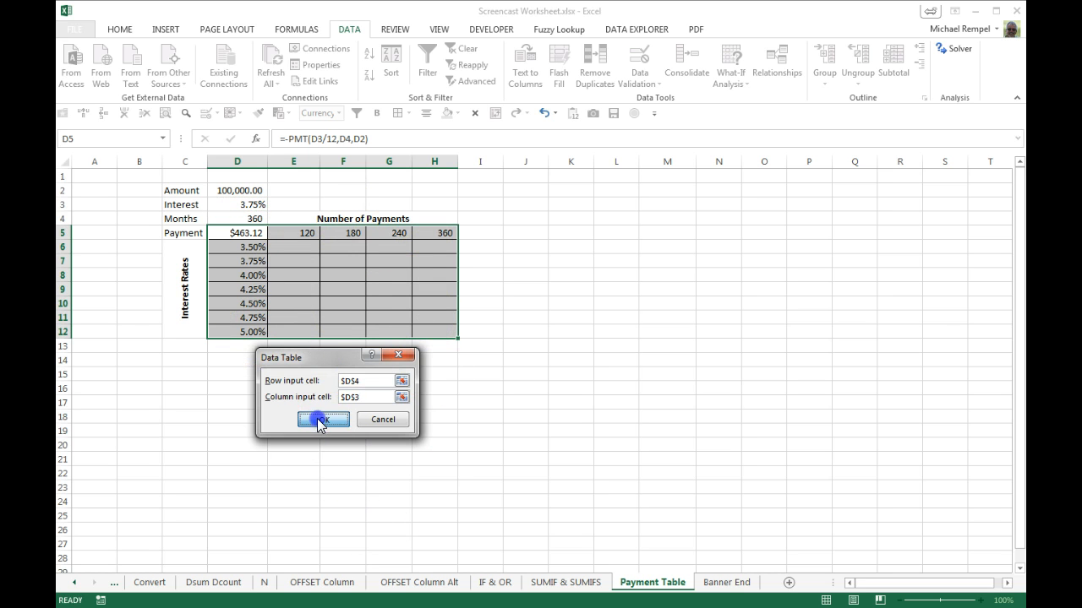
- Fill the grid with payments, inspect H7's {=TABLE(D4,D3)}, and open the Banner End sheet
click(322, 419)
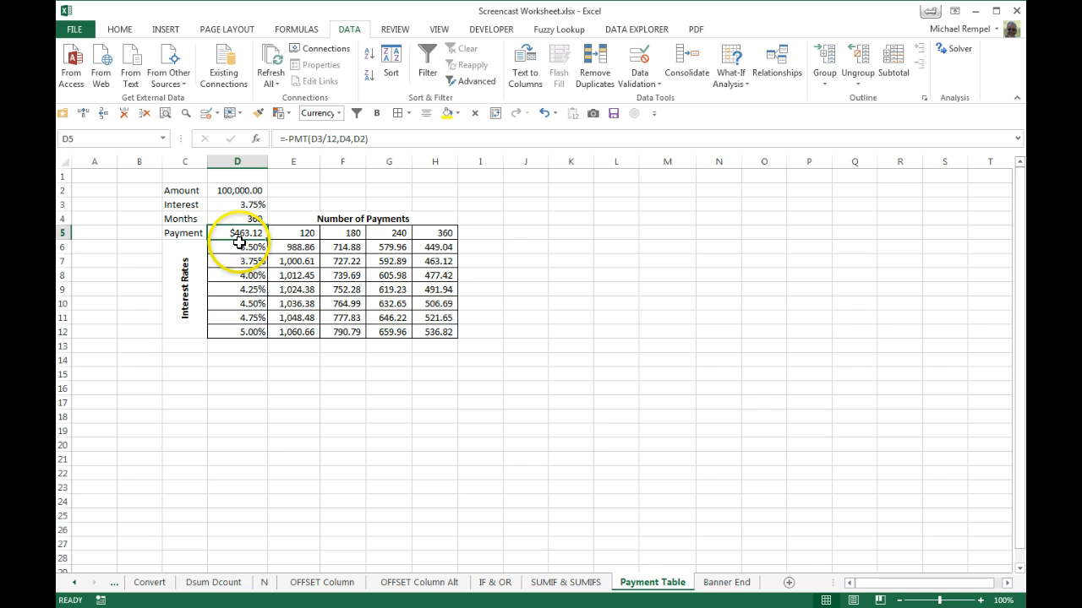
click(437, 260)
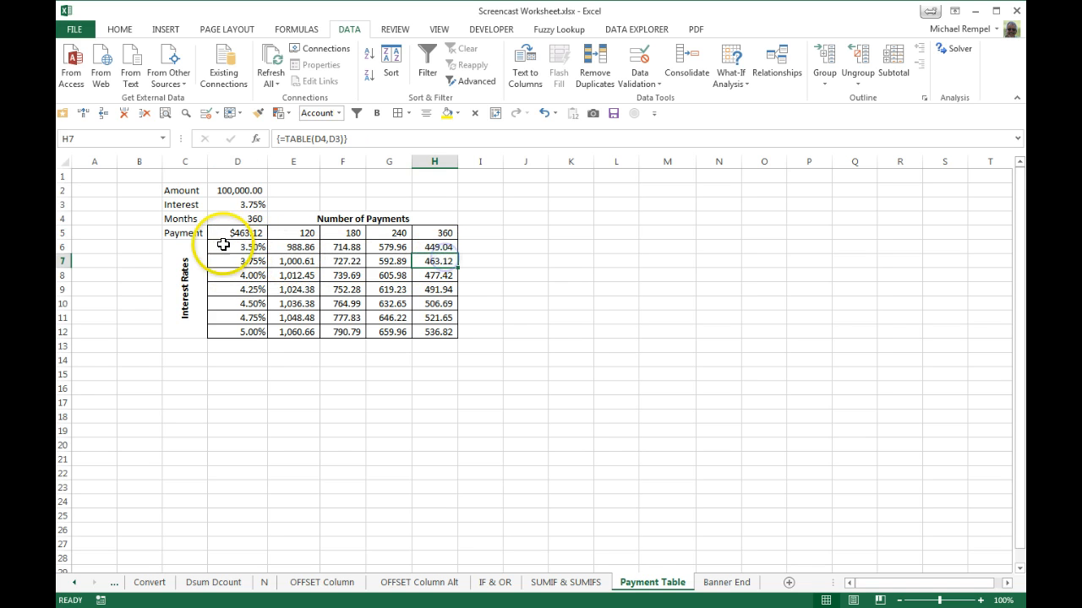
mouse_move(484, 385)
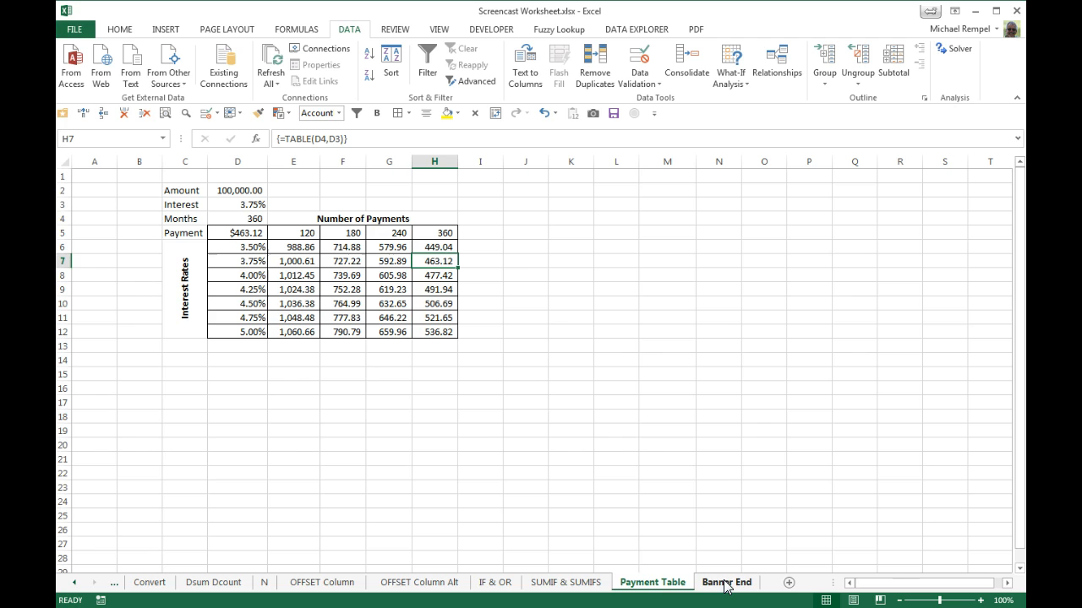
click(726, 582)
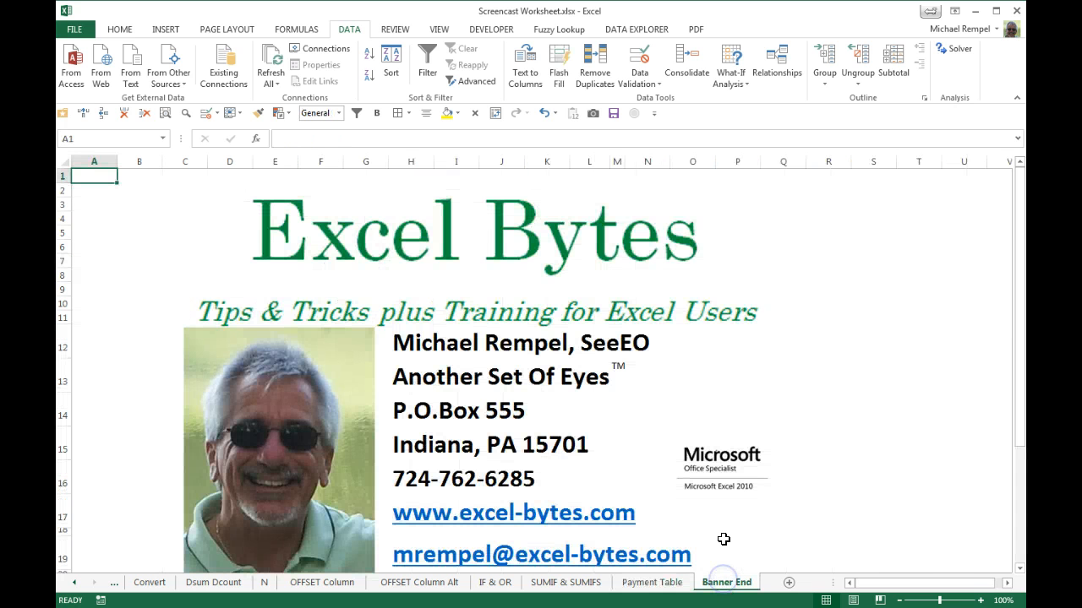